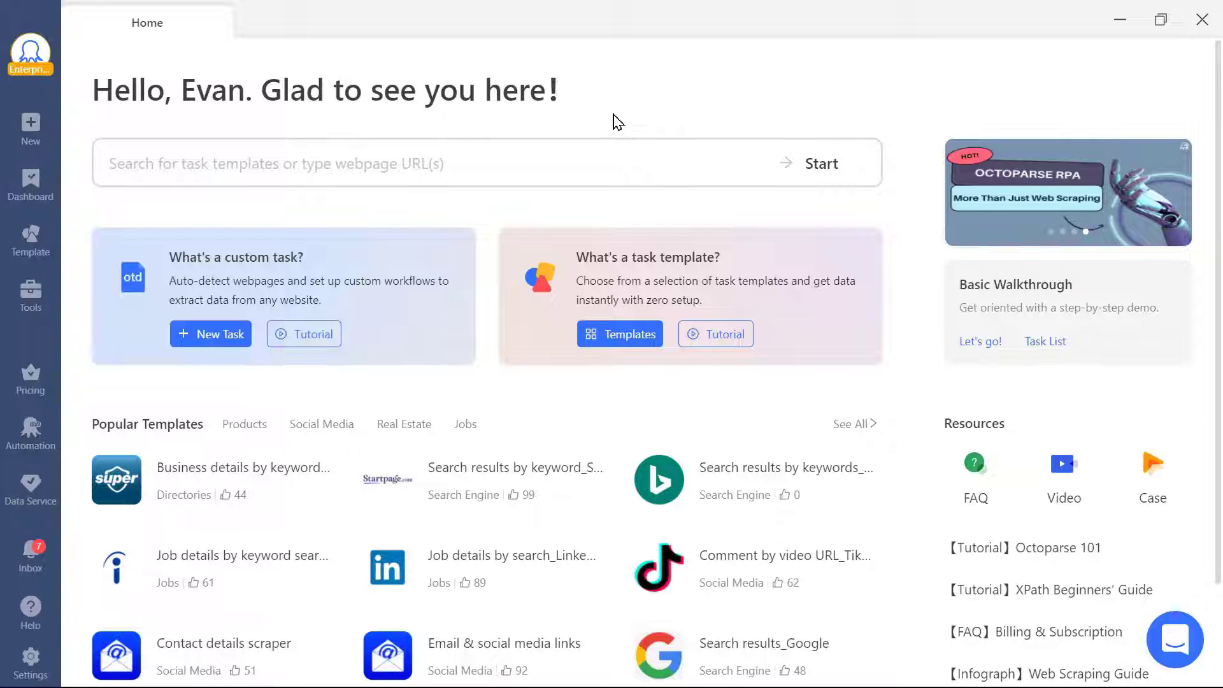
Open the Indeed job template from the template gallery and start setting it up
left_click(30, 125)
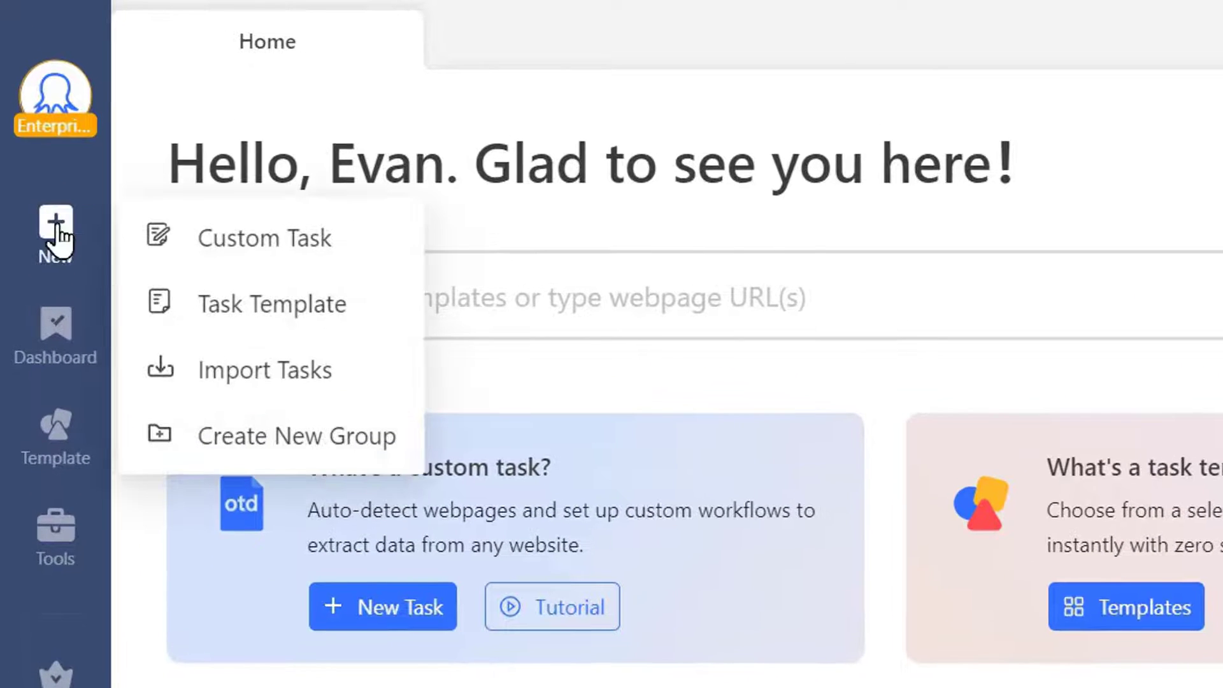
mouse_move(265, 237)
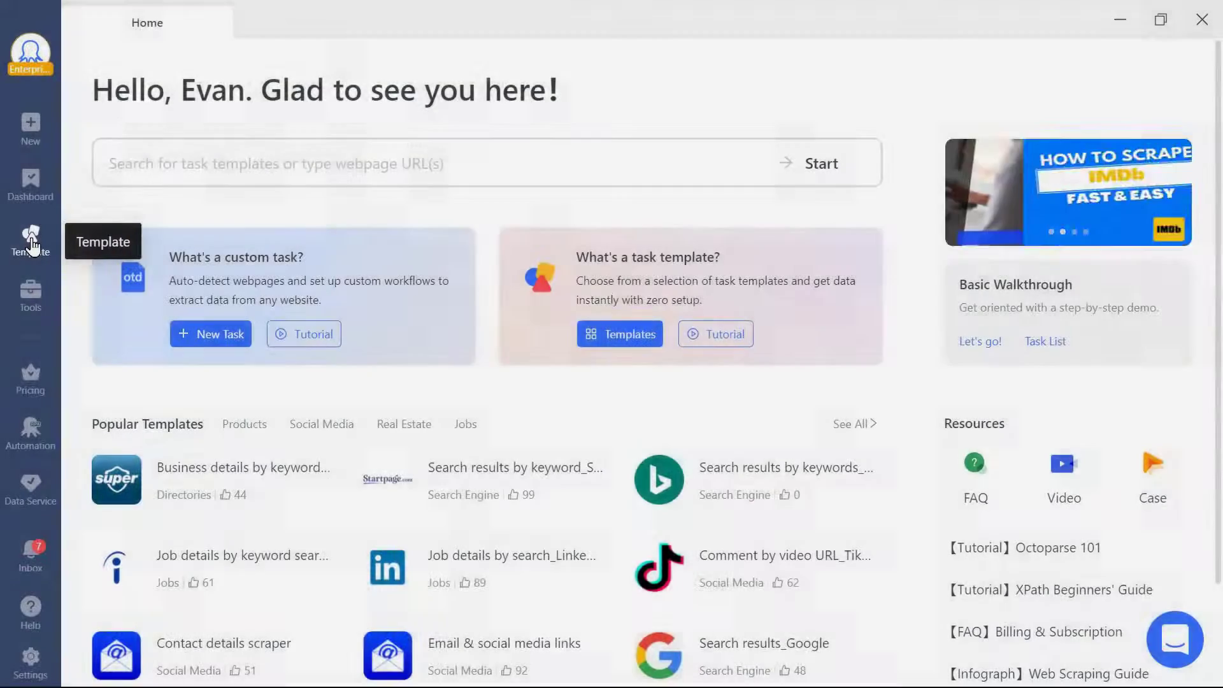
left_click(29, 240)
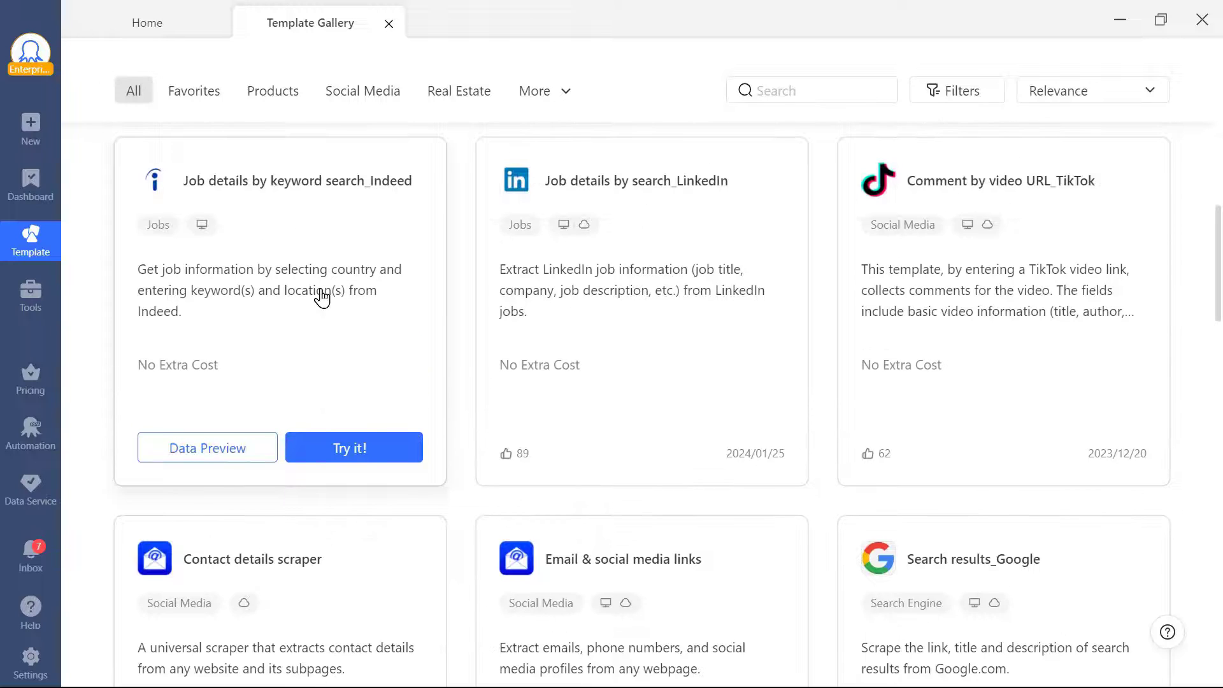
left_click(278, 180)
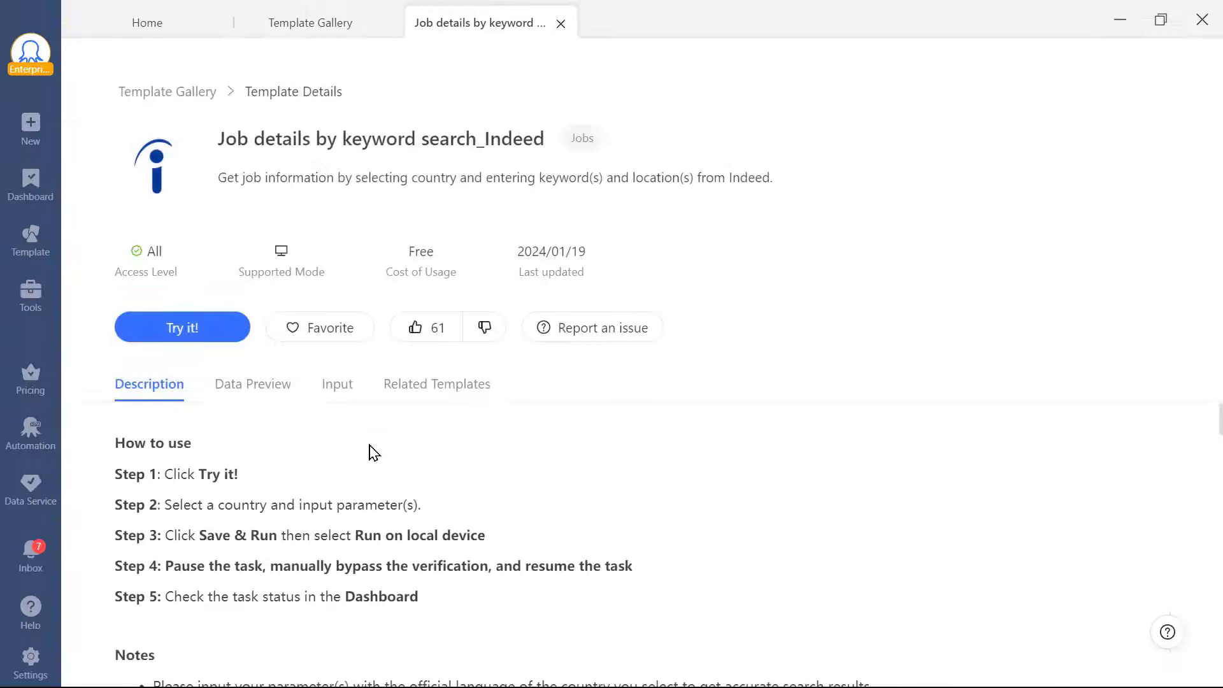
left_click(182, 327)
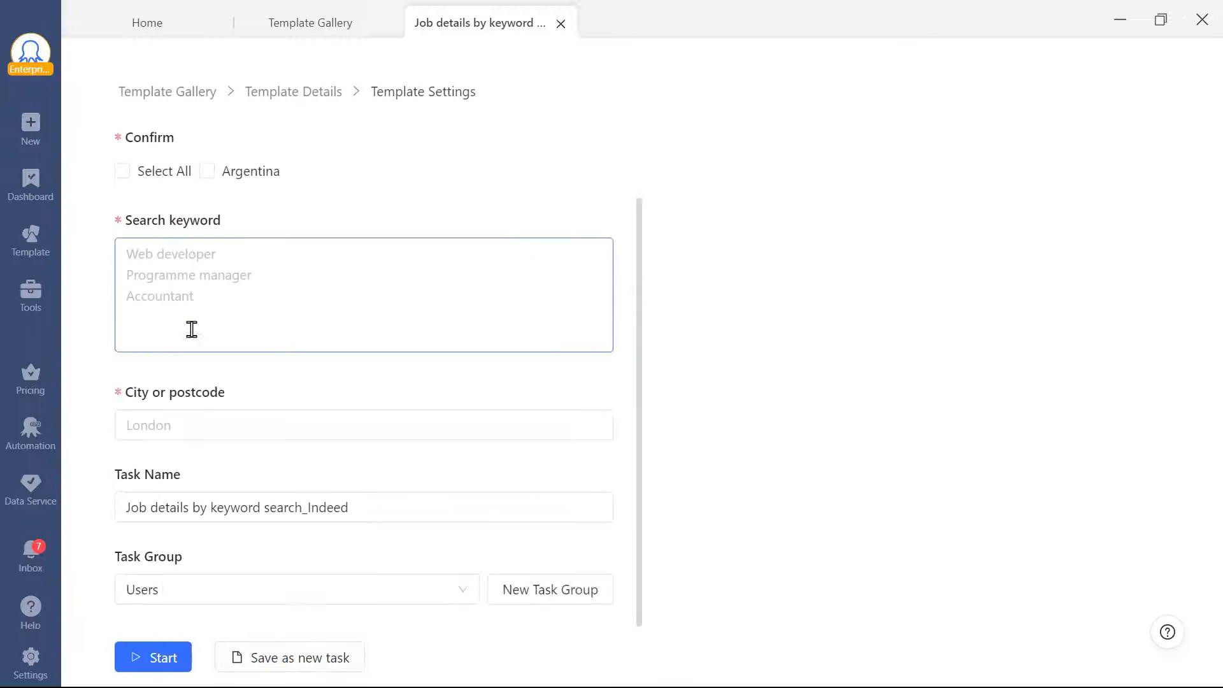
Go to the saved Task List and close the Log in | Register task editor
left_click(146, 22)
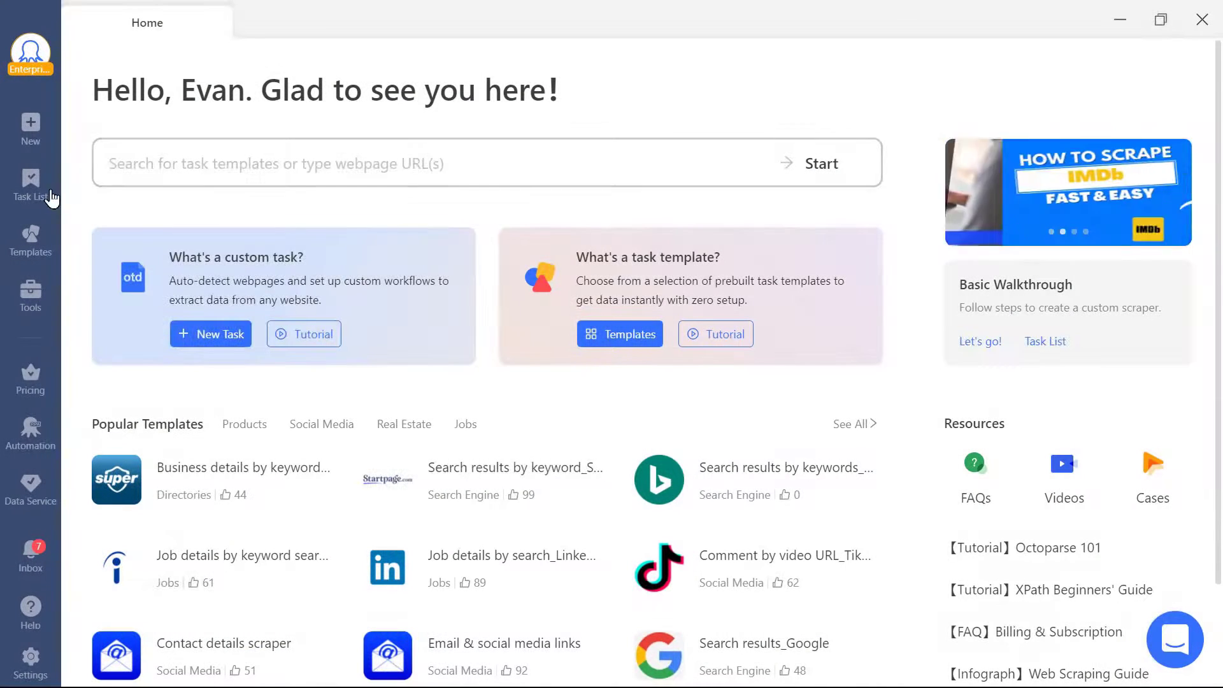
left_click(30, 185)
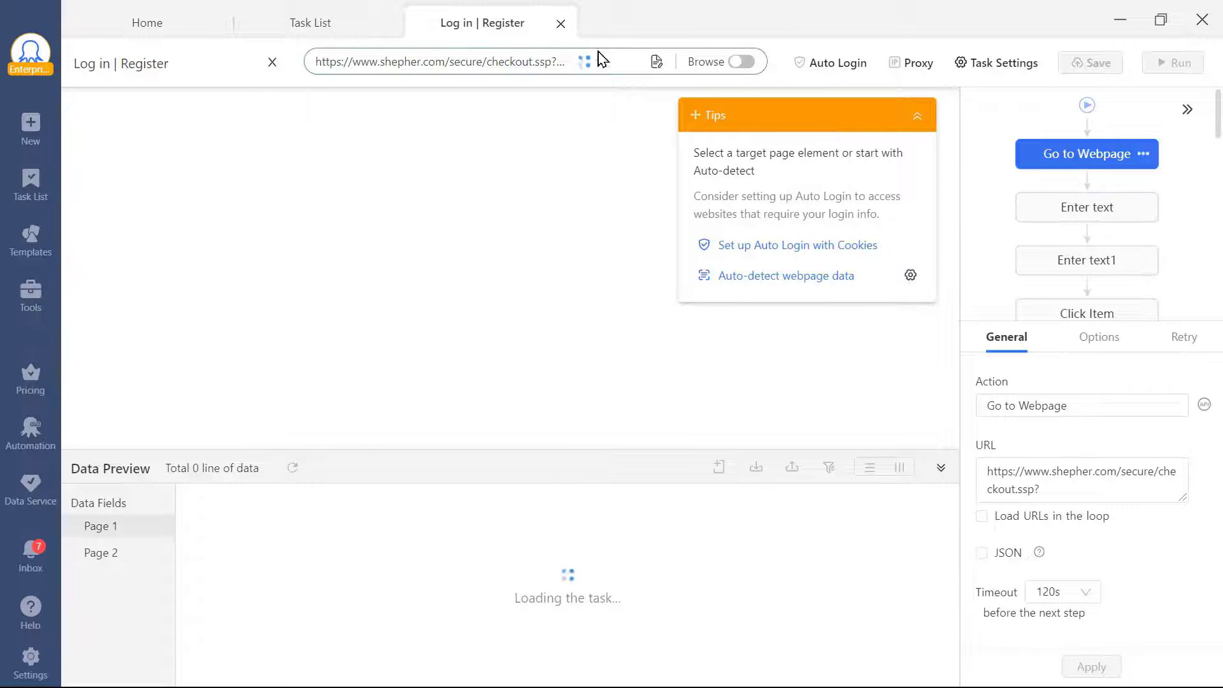
left_click(310, 23)
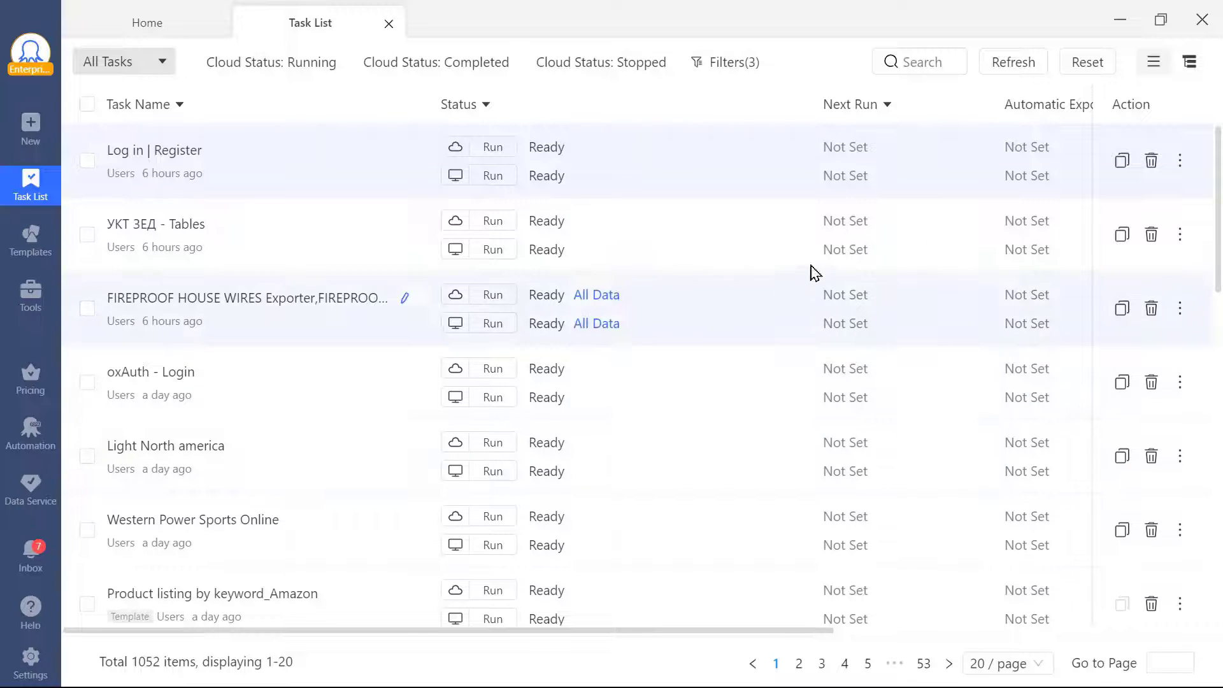
left_click(1180, 161)
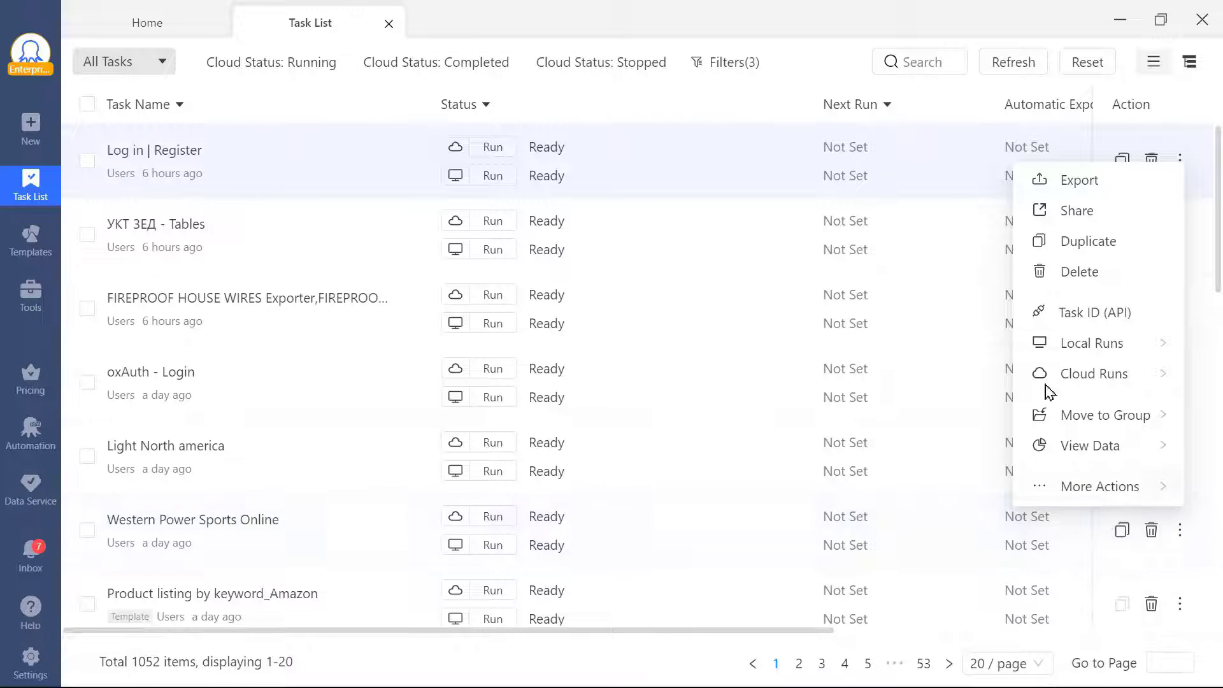
mouse_move(1076, 211)
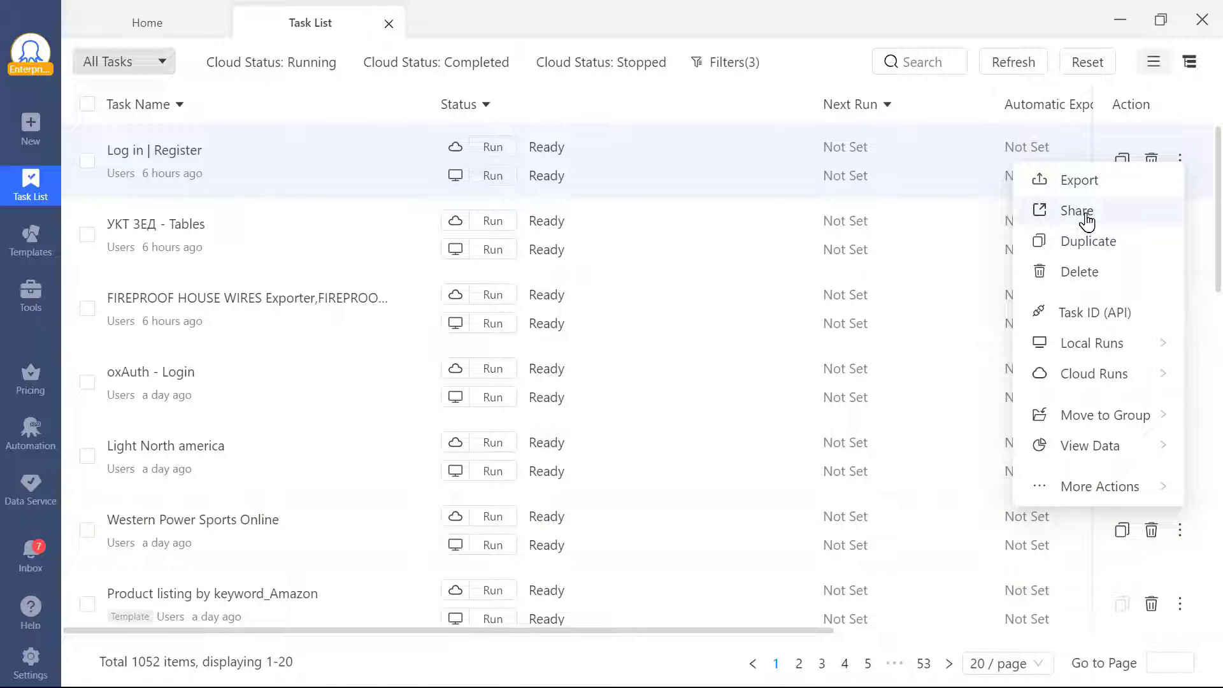
left_click(1083, 211)
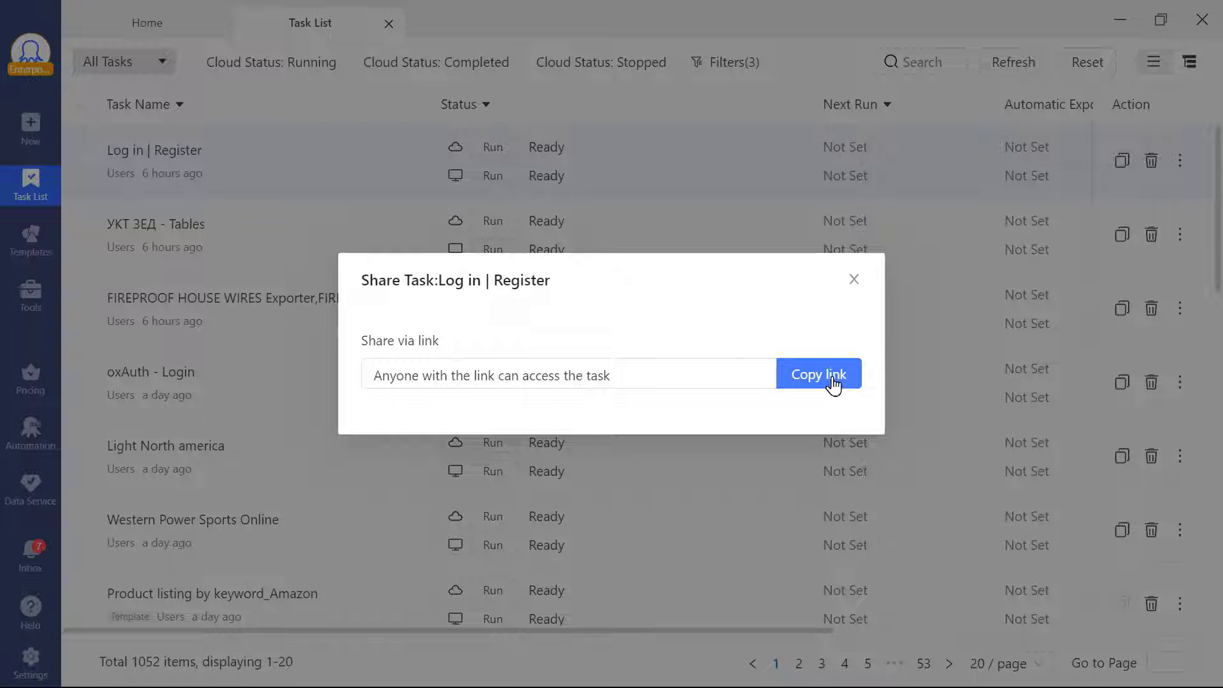
left_click(818, 373)
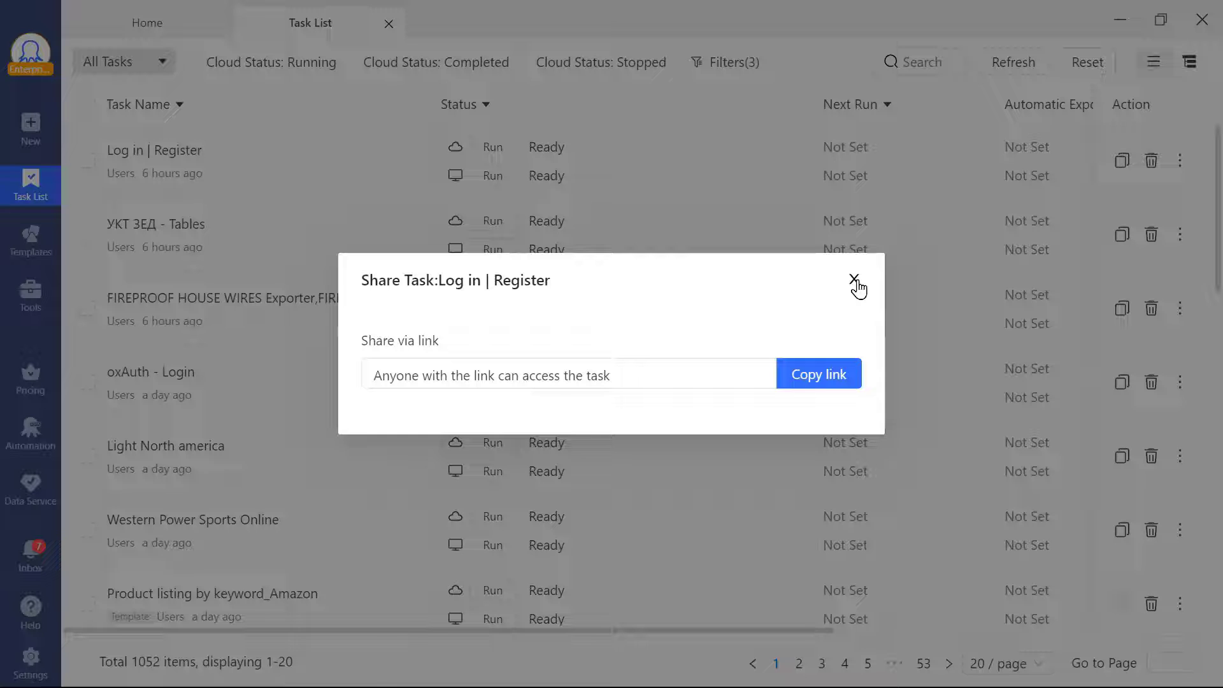
left_click(855, 282)
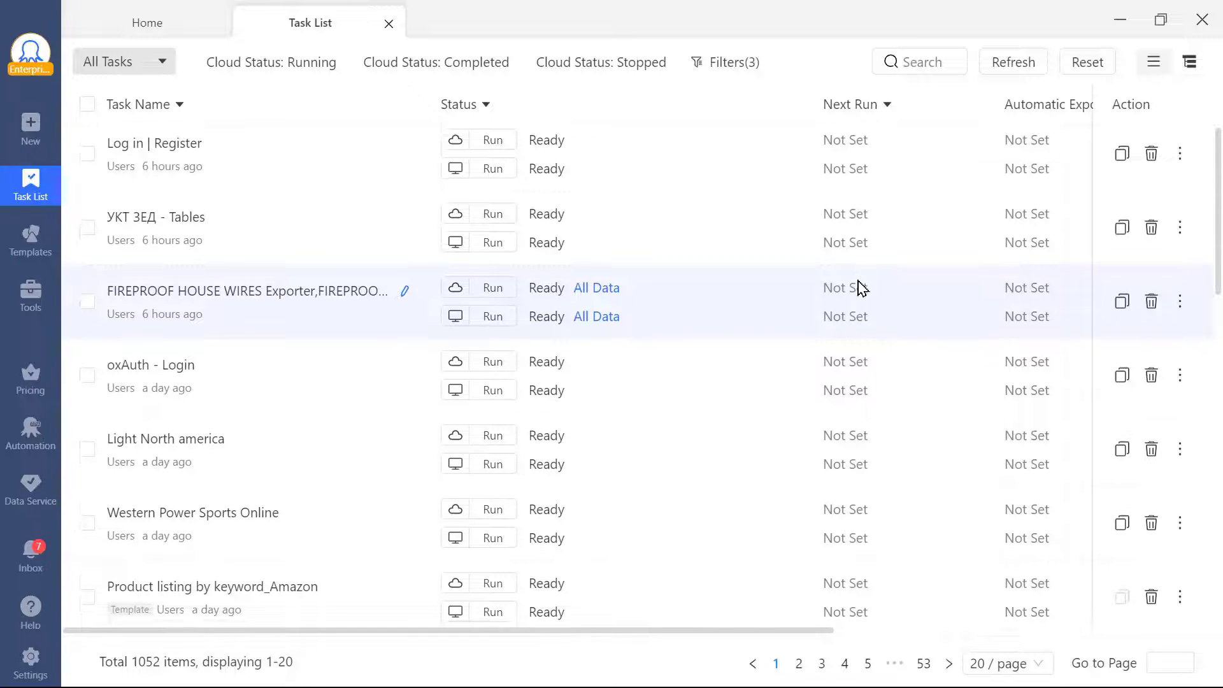
From a task's ⋮ menu, choose Move to Group > Create New Group
scroll("down", 3)
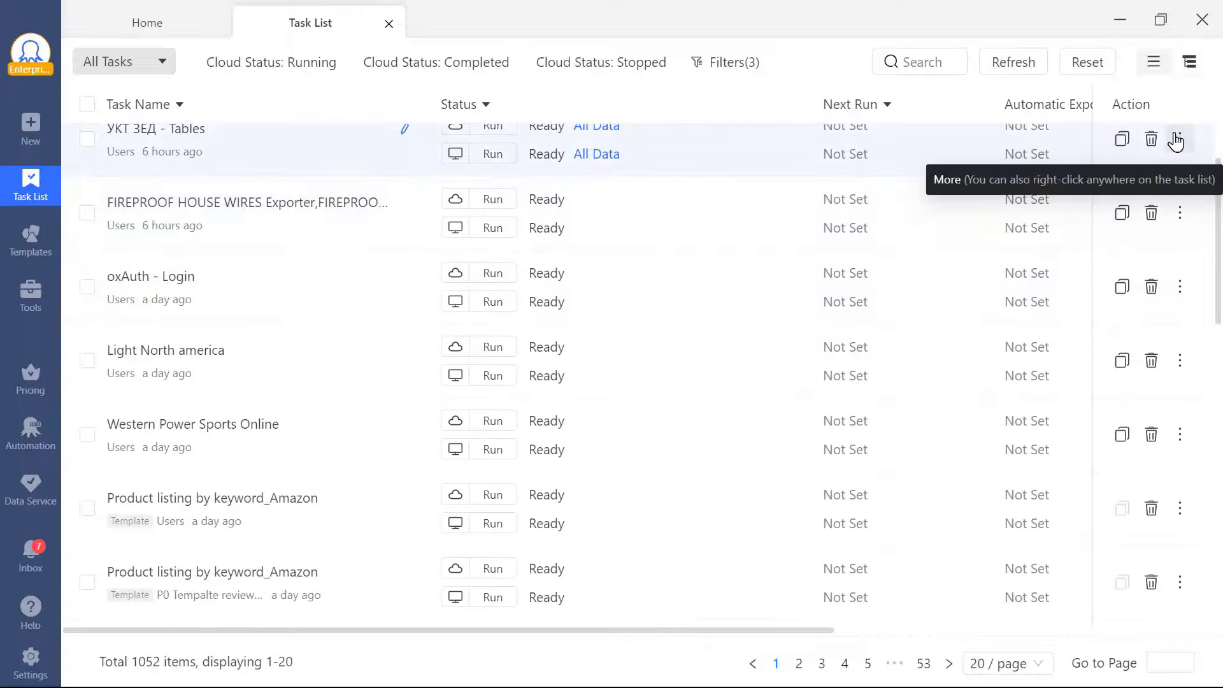
left_click(1179, 140)
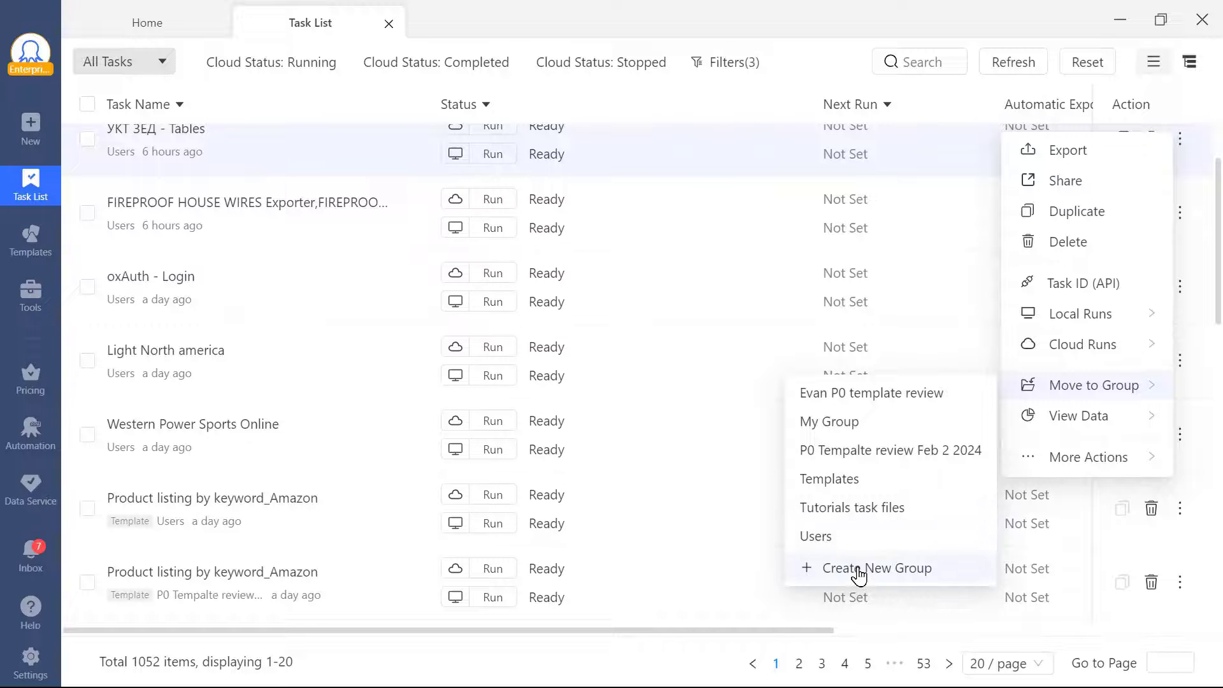
left_click(878, 567)
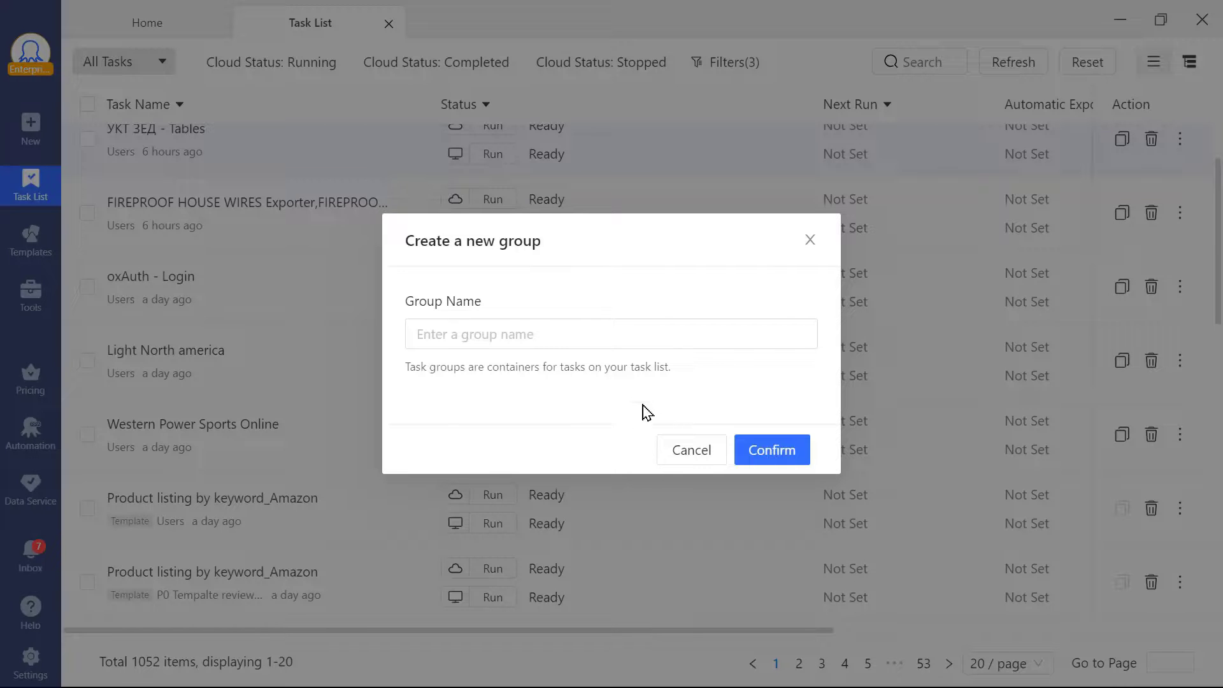